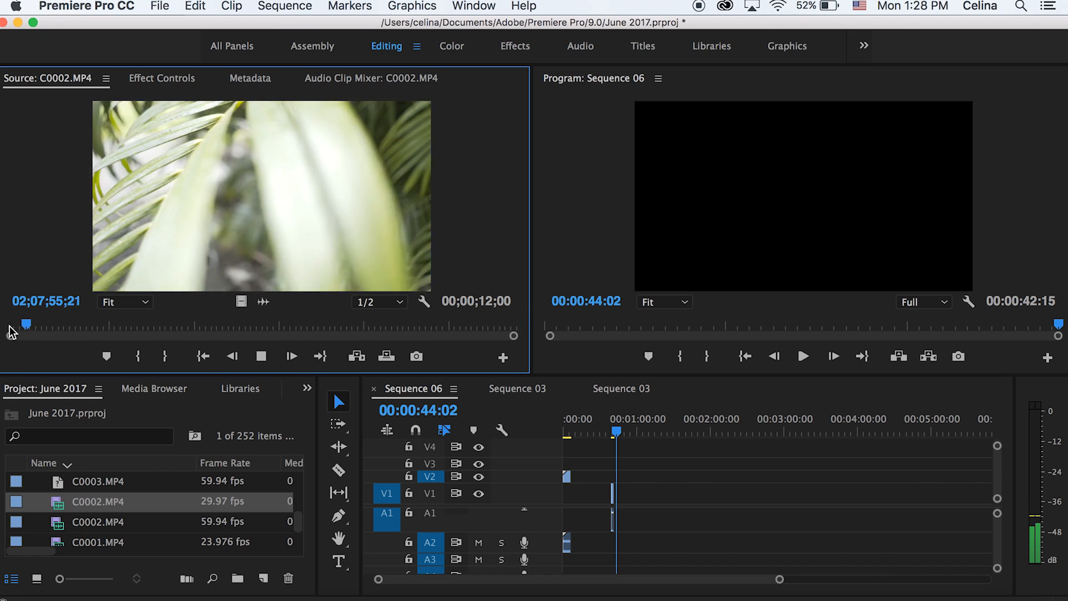
# Scrub the C0002 and C0003 source footage to locate clear palm-frond shots
pyautogui.moveTo(27, 324); pyautogui.dragTo(113, 324)
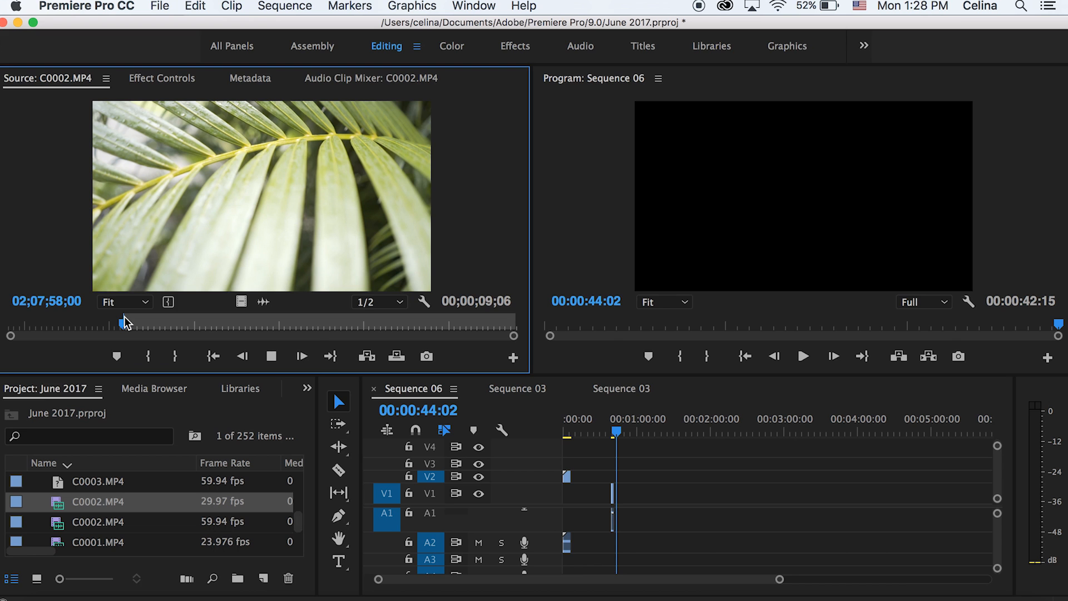
pyautogui.moveTo(124, 325); pyautogui.dragTo(185, 325)
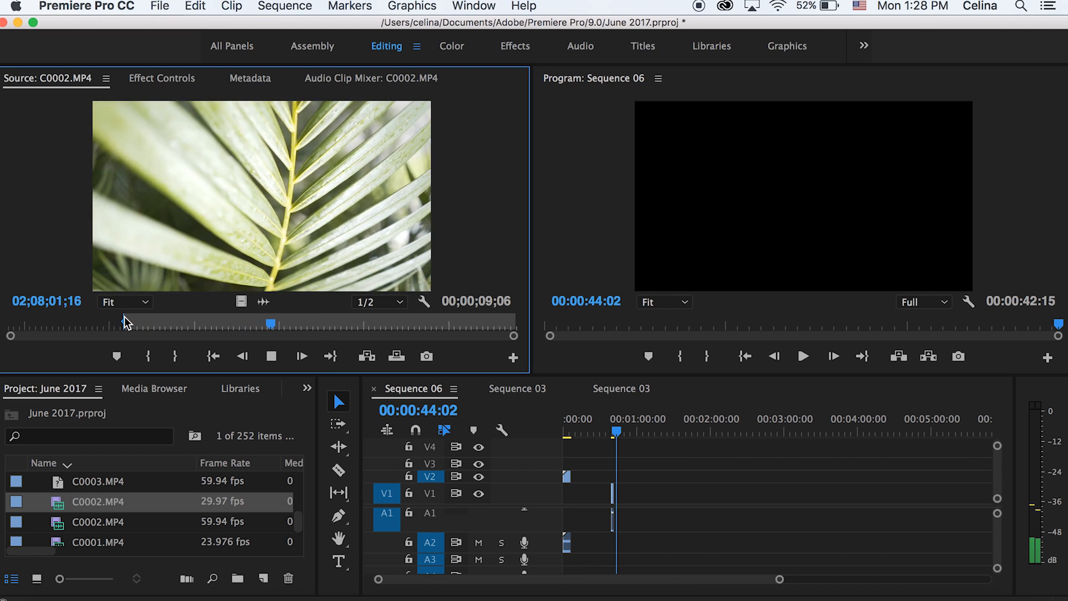
pyautogui.moveTo(270, 324); pyautogui.dragTo(352, 324)
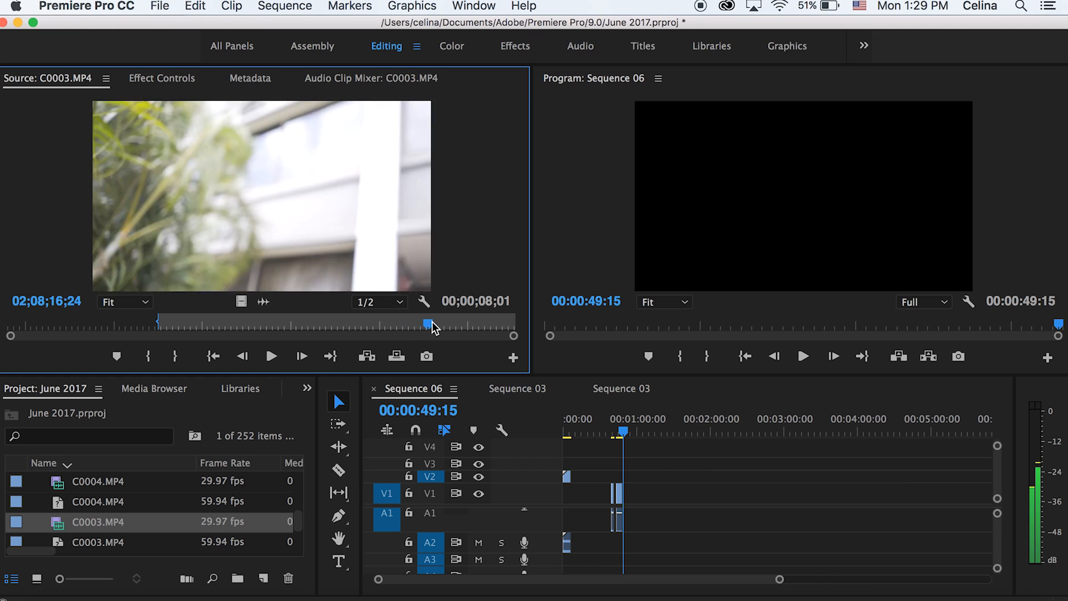
pyautogui.moveTo(429, 325); pyautogui.dragTo(416, 326)
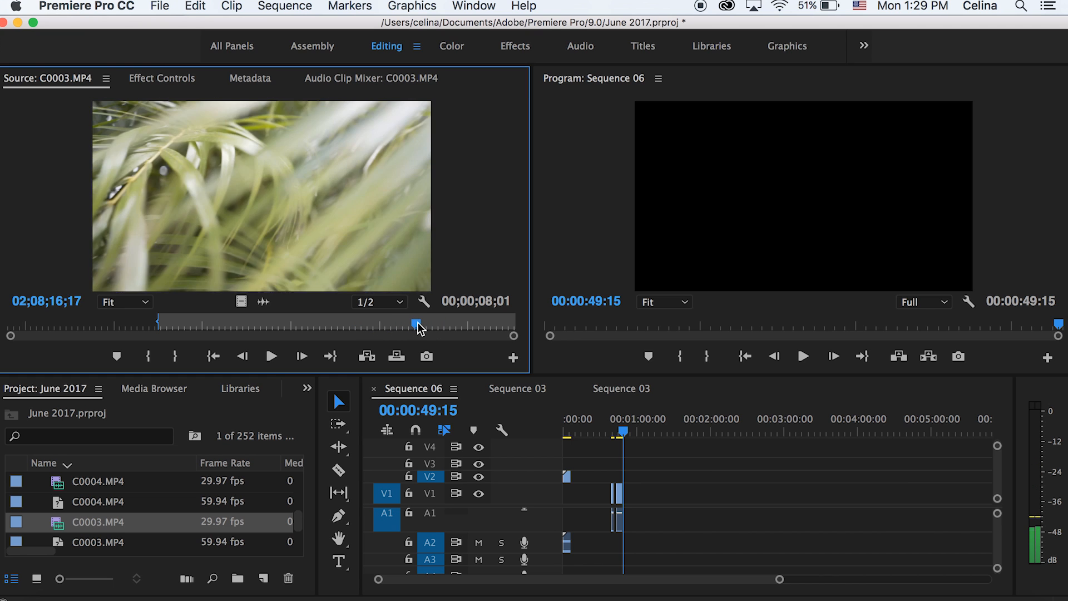
pyautogui.moveTo(416, 324); pyautogui.dragTo(475, 324)
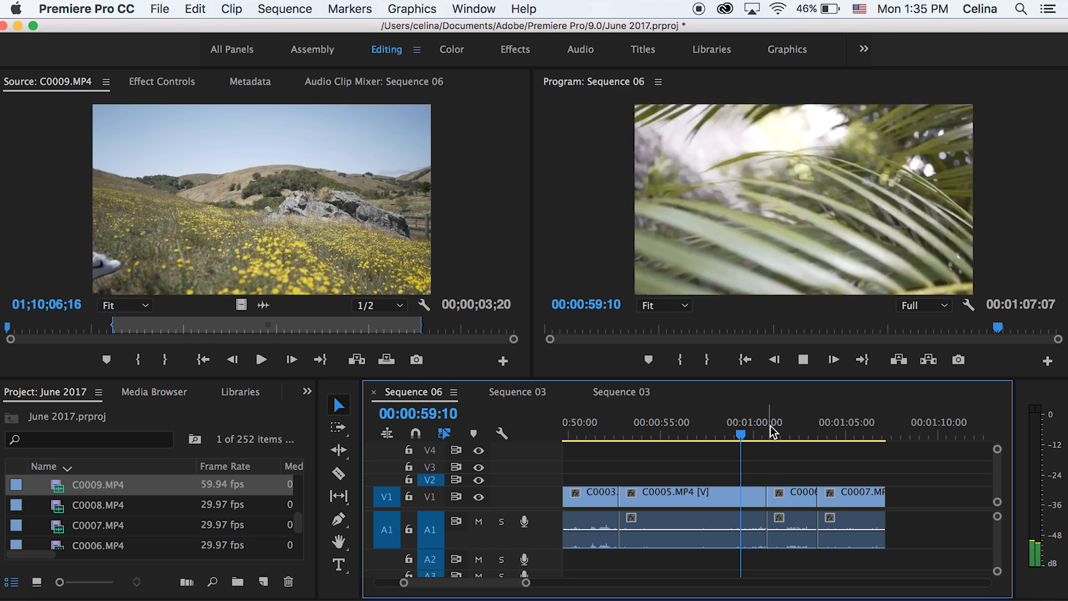
# Review Sequence 06 around the one-minute mark and into the C0007 clip
pyautogui.click(787, 431)
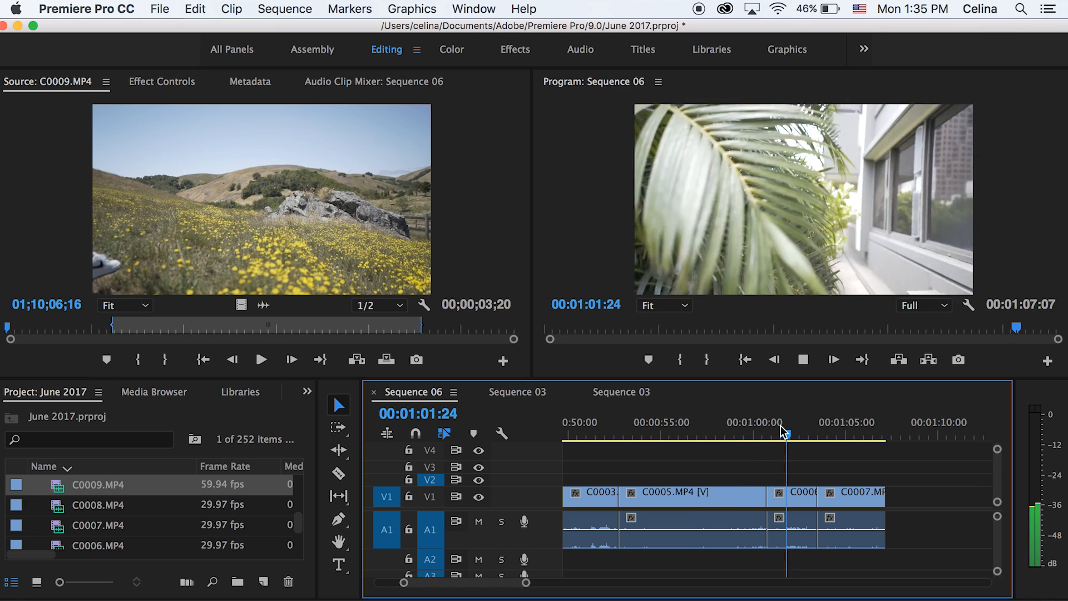
pyautogui.moveTo(786, 433); pyautogui.dragTo(779, 433)
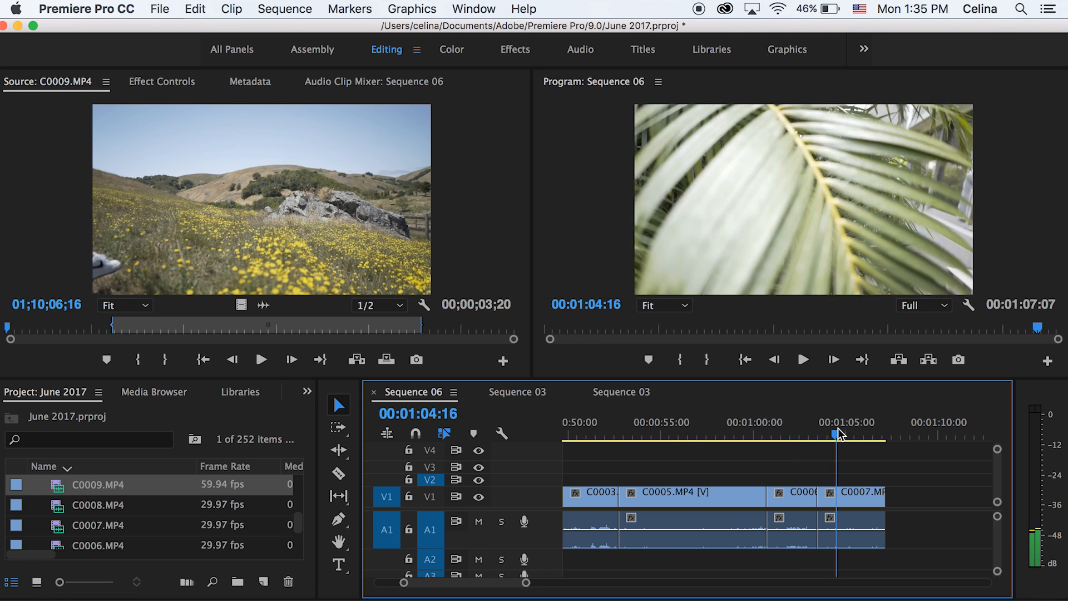
pyautogui.moveTo(837, 435); pyautogui.dragTo(875, 434)
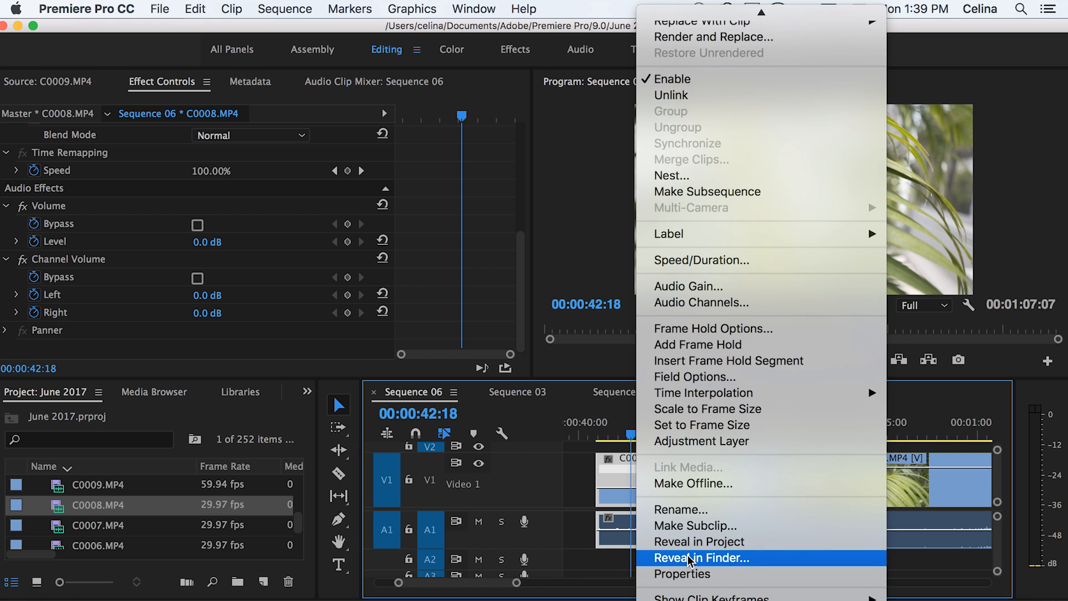
pyautogui.moveTo(708, 597)
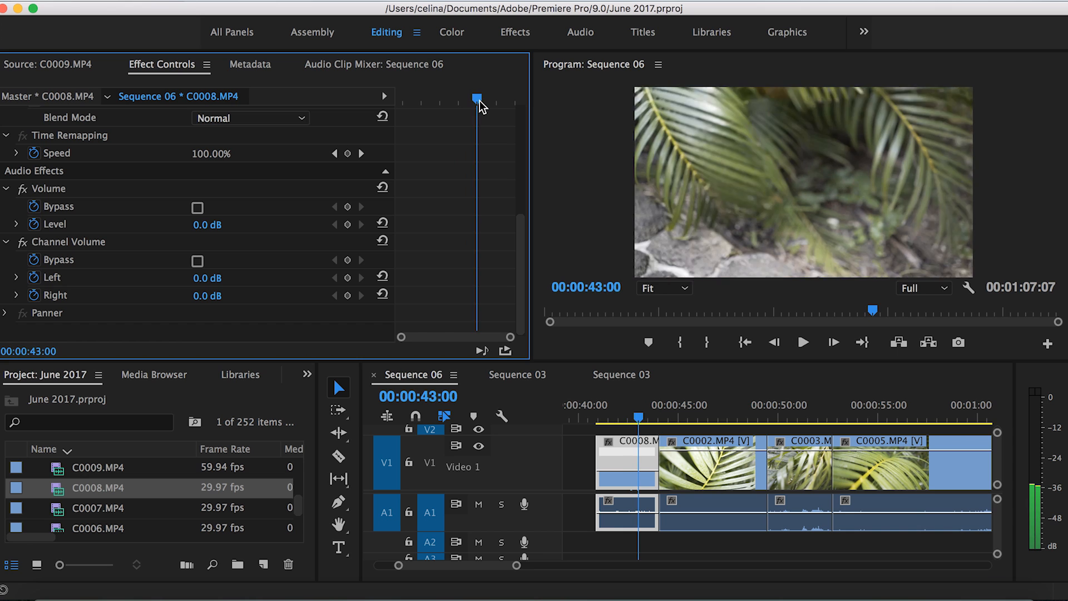
pyautogui.moveTo(477, 97); pyautogui.dragTo(453, 97)
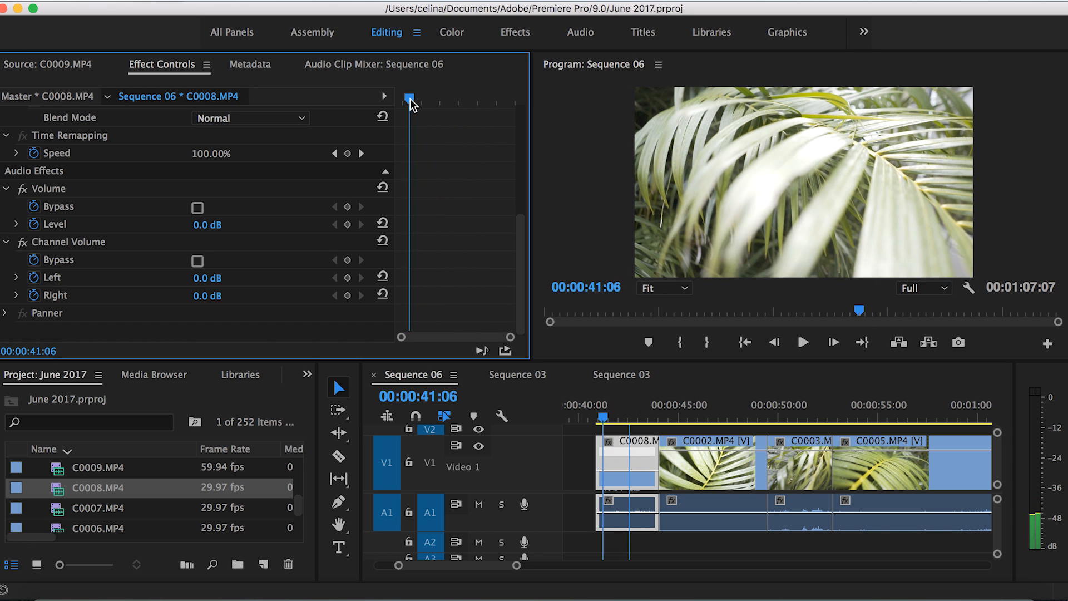
pyautogui.moveTo(409, 98); pyautogui.dragTo(416, 97)
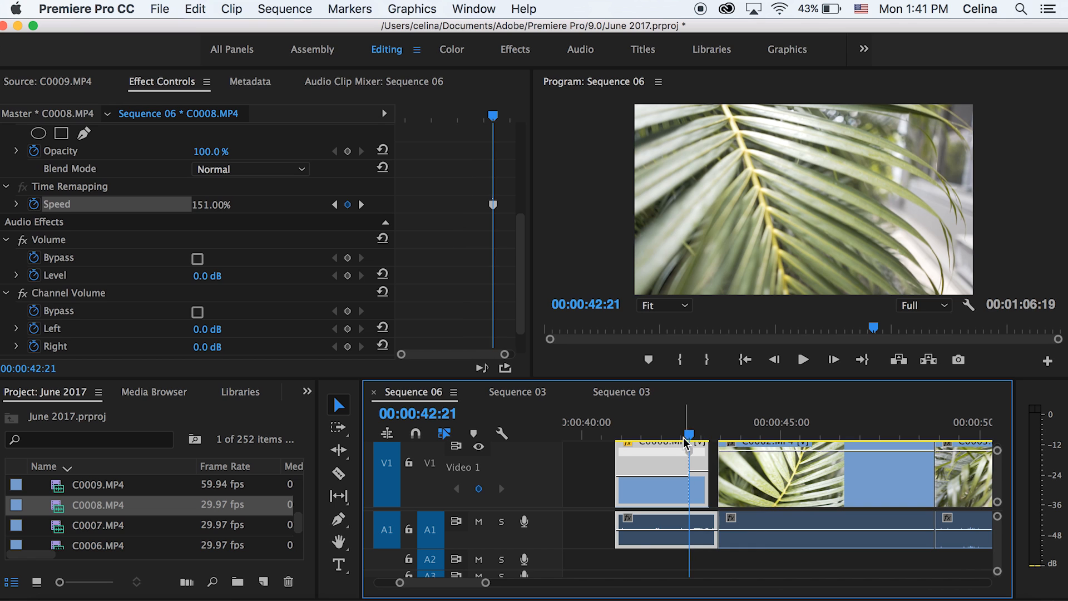
# Add a speed keyframe to C0008, raise it to about 247% and spread it into a gradual ramp
pyautogui.click(802, 360)
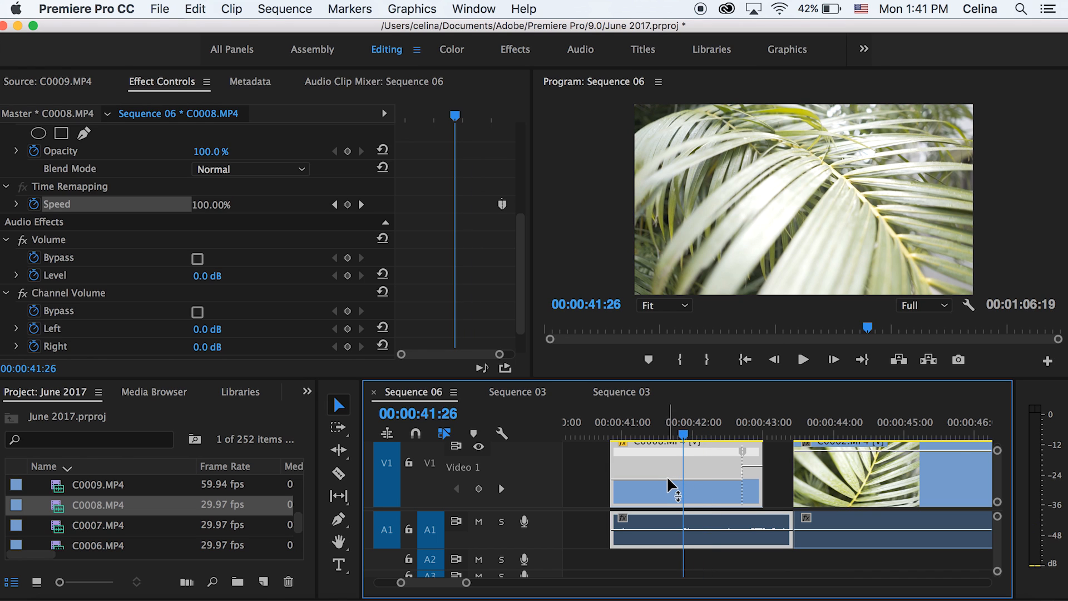
pyautogui.moveTo(678, 480); pyautogui.dragTo(678, 491)
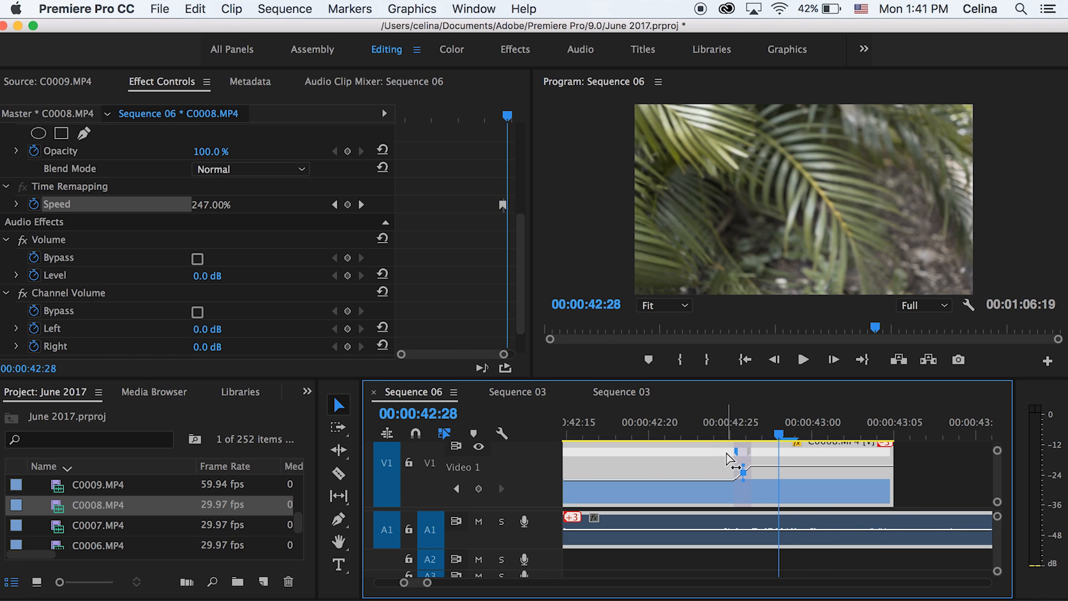
pyautogui.moveTo(743, 467); pyautogui.dragTo(709, 474)
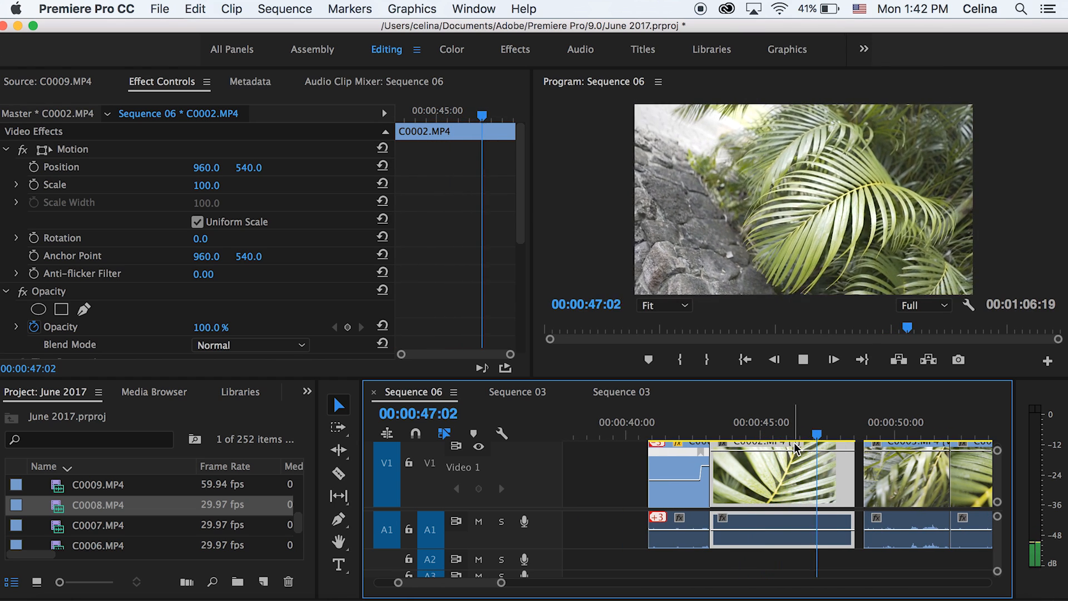
# Adjust C0002's Speed/Duration so Sequence 06 shortens to 00:01:06:00
pyautogui.rightClick(783, 474)
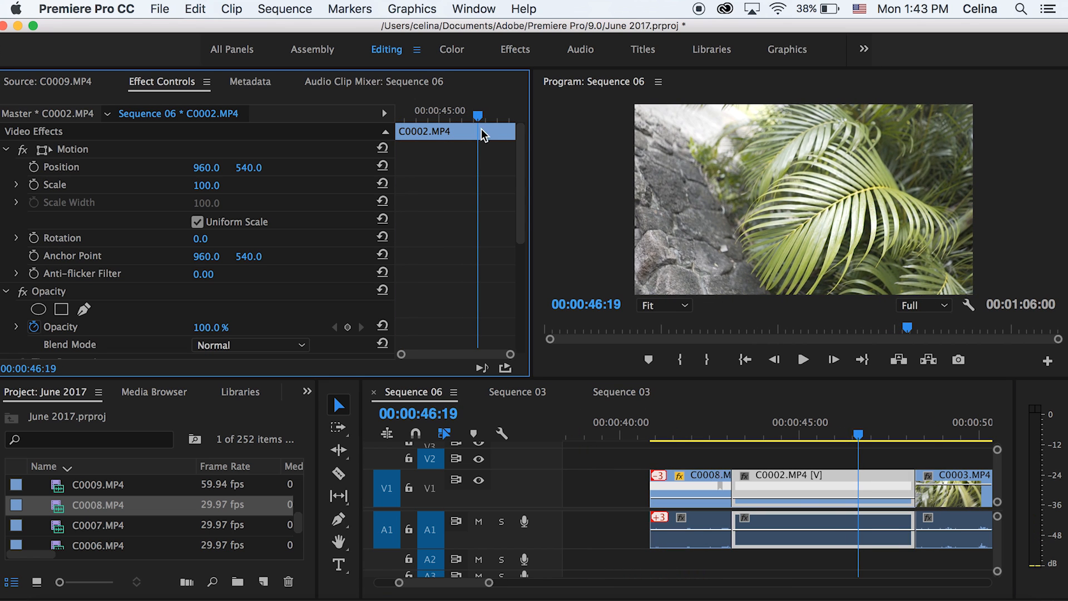
pyautogui.scroll(-3)
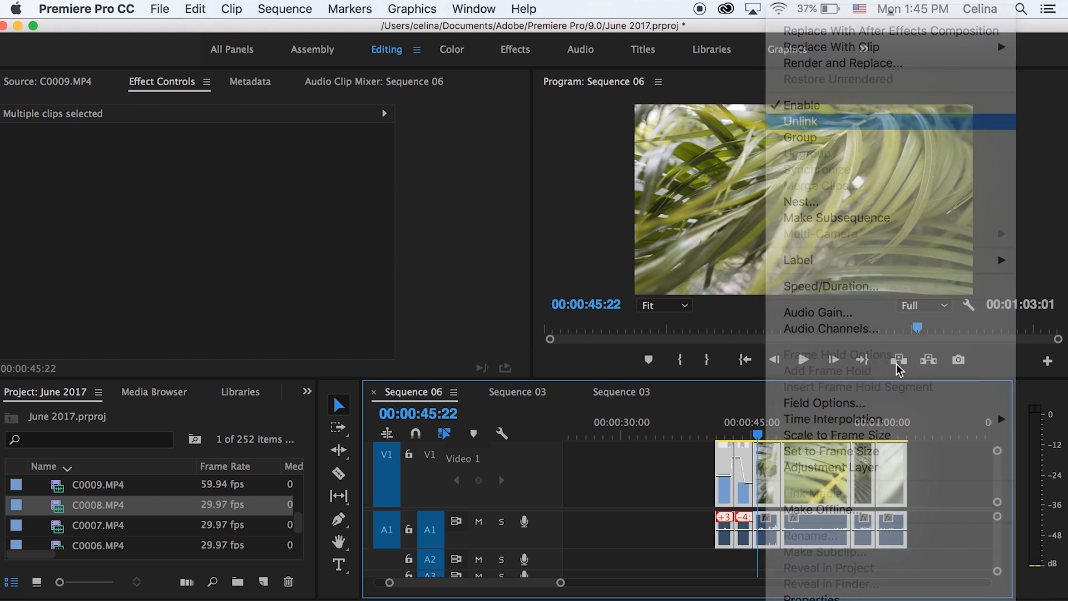
# Unlink the clips' audio, then select C0002 and adjust its time-remapping speed
pyautogui.click(801, 120)
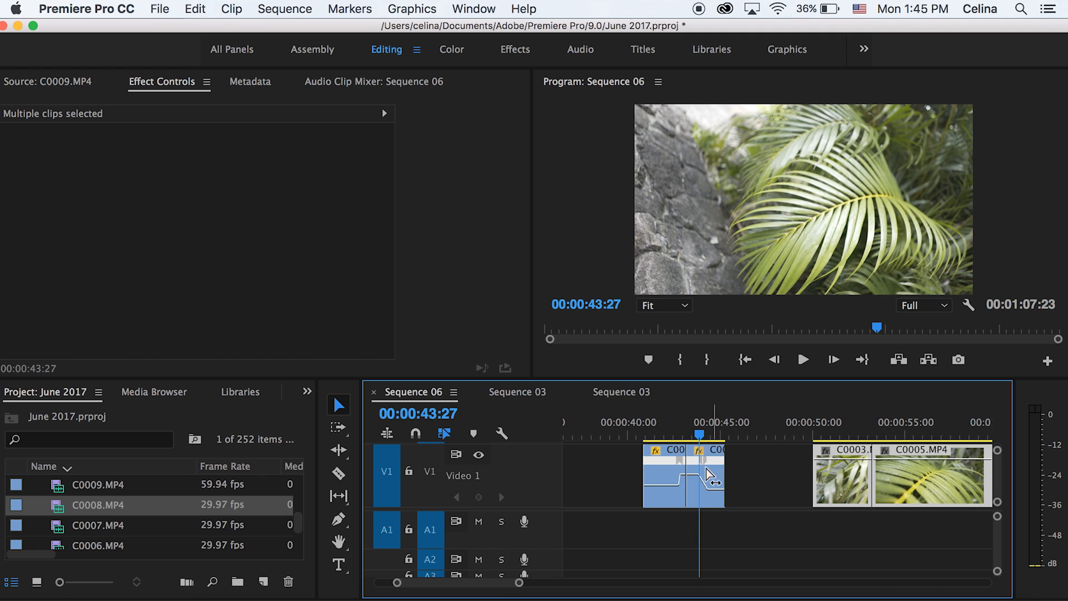
pyautogui.click(683, 473)
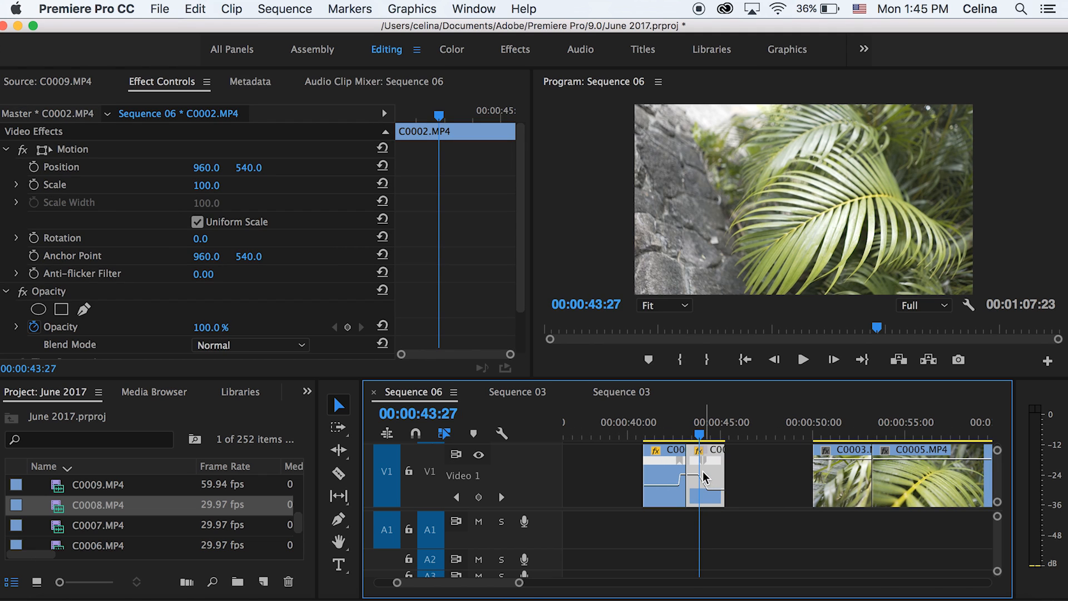
pyautogui.moveTo(681, 475); pyautogui.dragTo(746, 474)
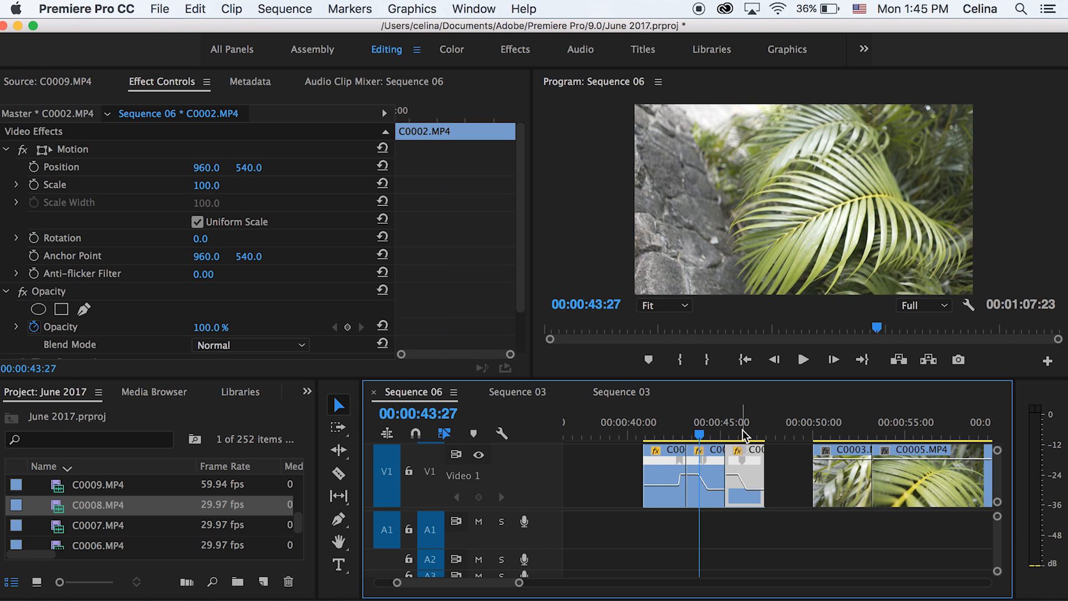
pyautogui.moveTo(742, 474)
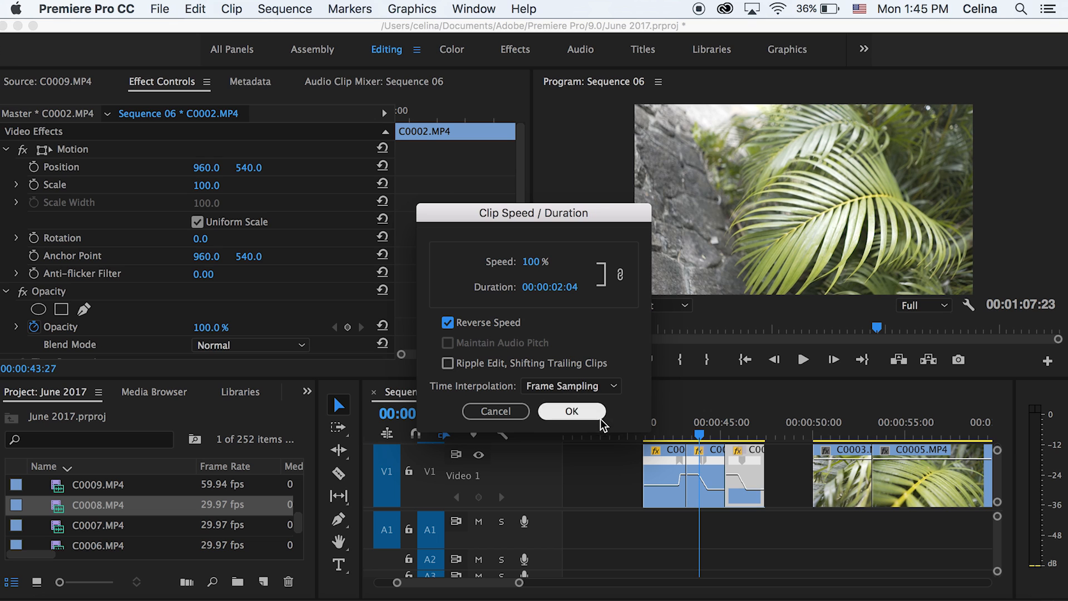
# Confirm Reverse Speed on a C0002 duplicate and select the next duplicate
pyautogui.click(571, 411)
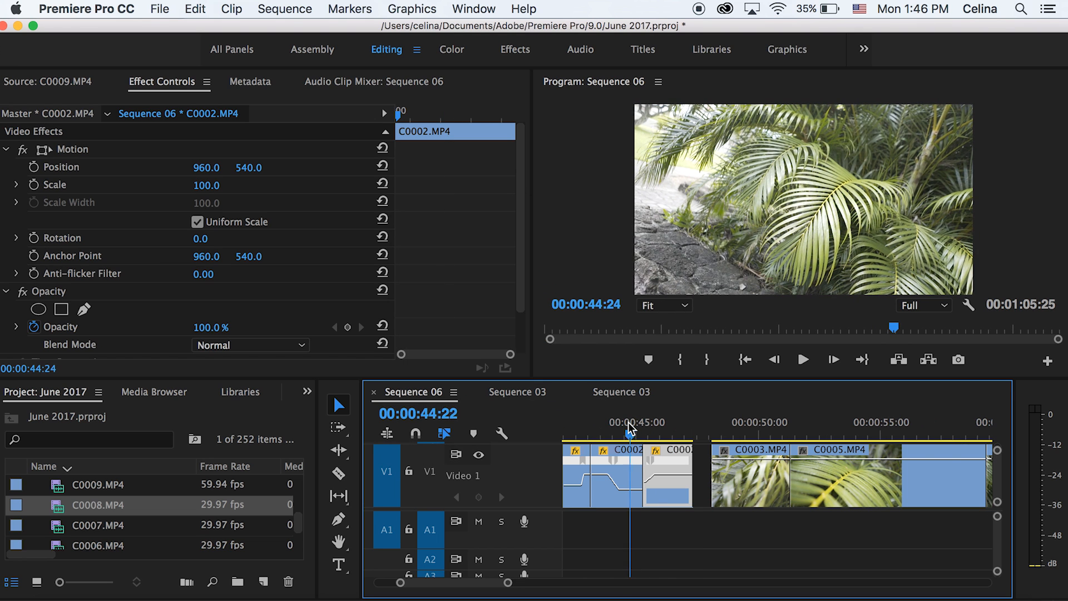
pyautogui.click(803, 360)
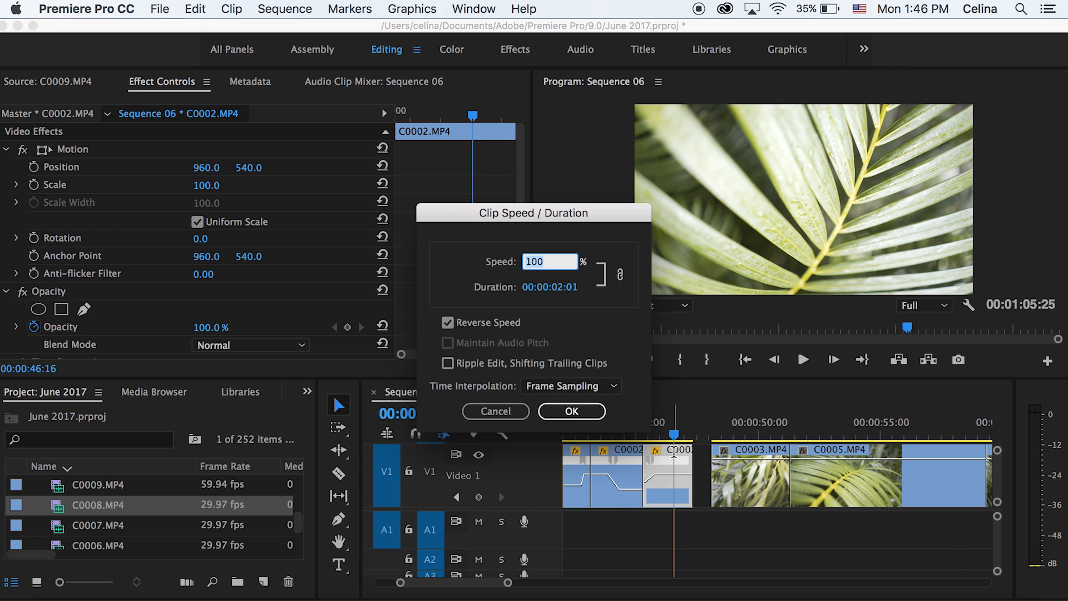
pyautogui.moveTo(675, 459)
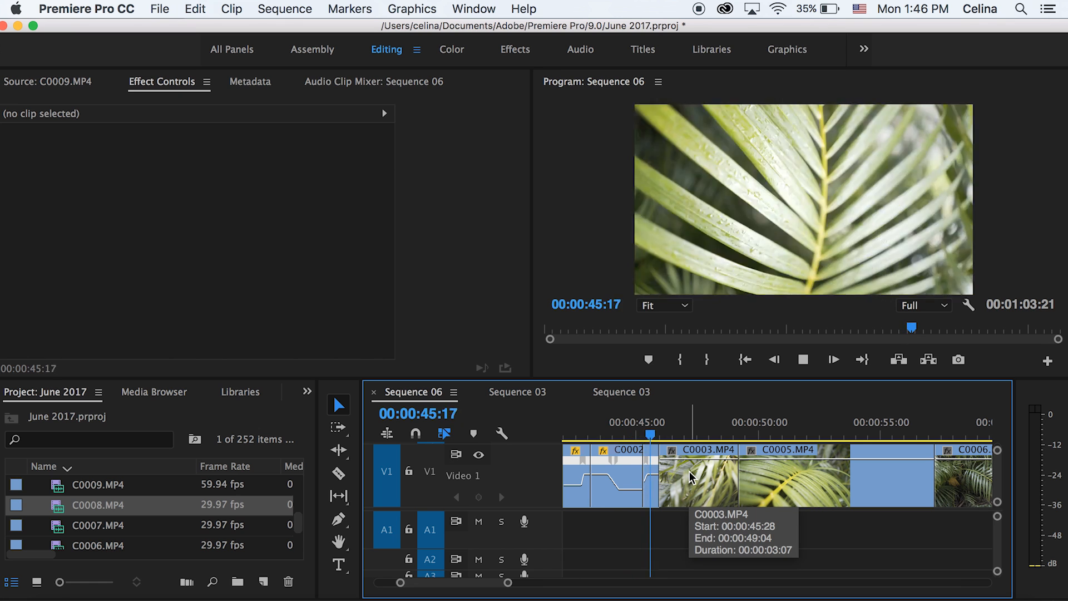
# Enable time-remapping speed on C0003 and raise it to 255%
pyautogui.rightClick(689, 477)
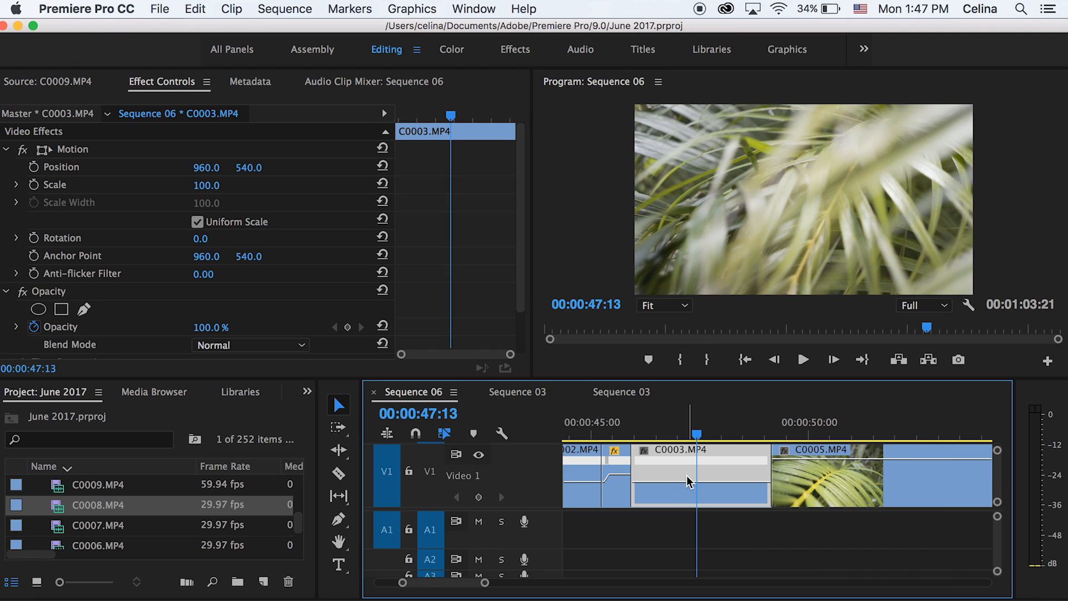
pyautogui.scroll(-3)
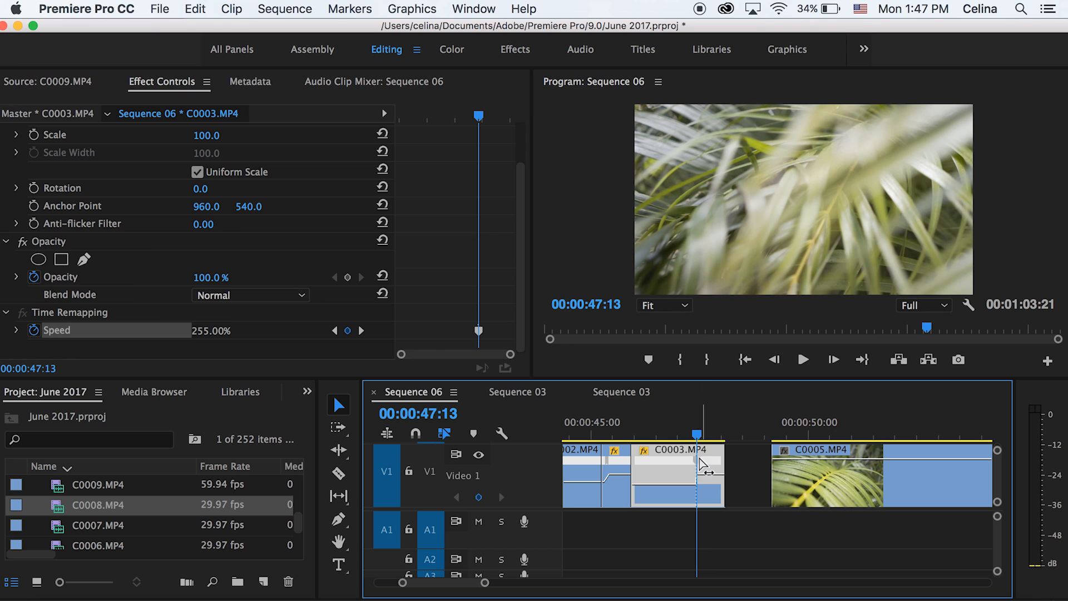
pyautogui.moveTo(817, 474); pyautogui.dragTo(916, 475)
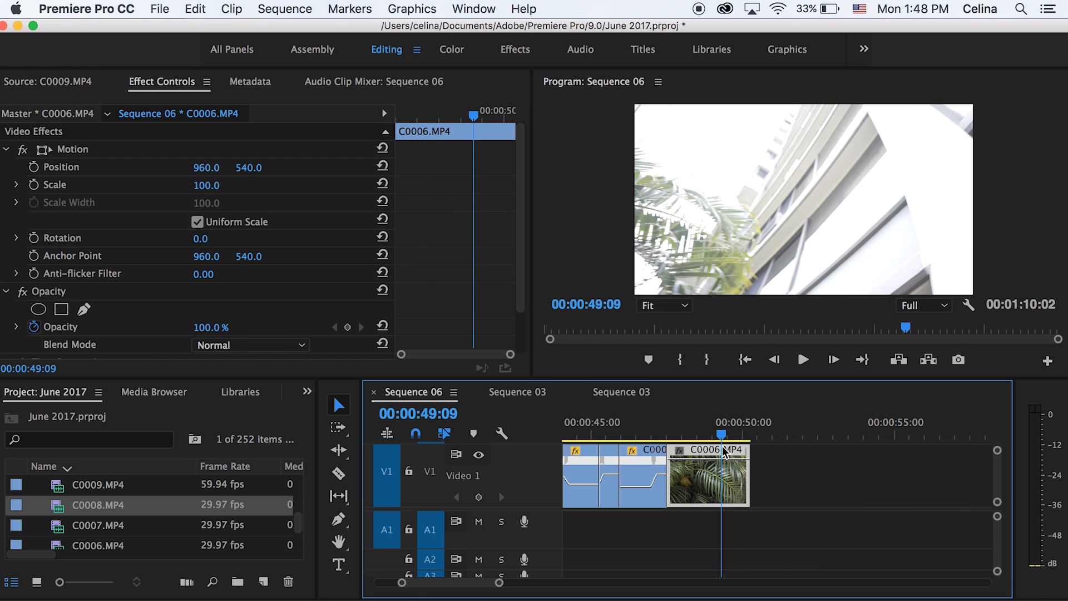
# Set C0006 to 400% in Speed/Duration and review the shortened clip
pyautogui.rightClick(708, 474)
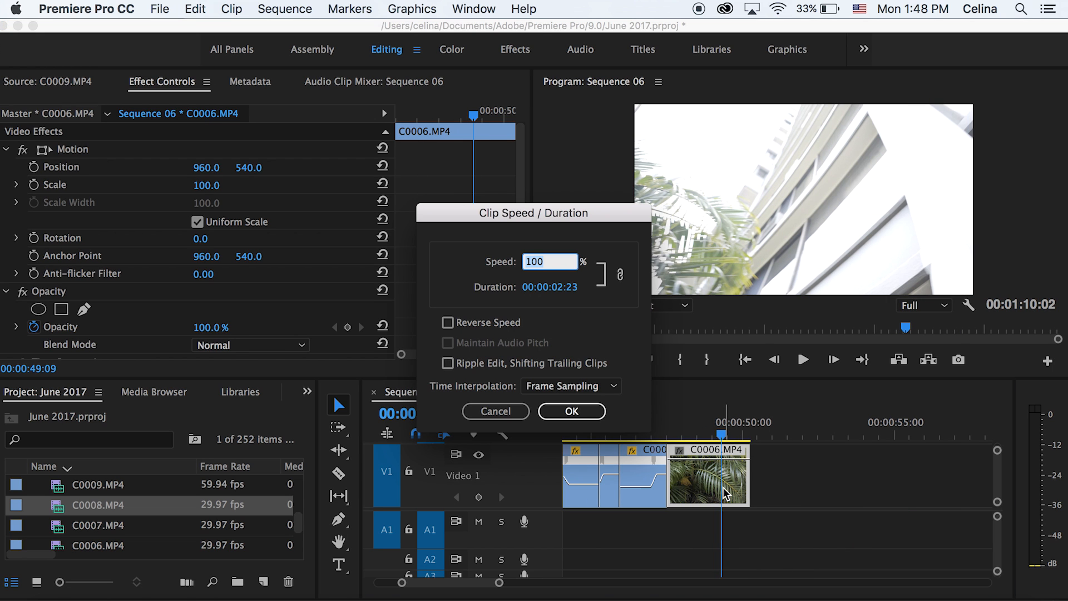
pyautogui.moveTo(726, 491)
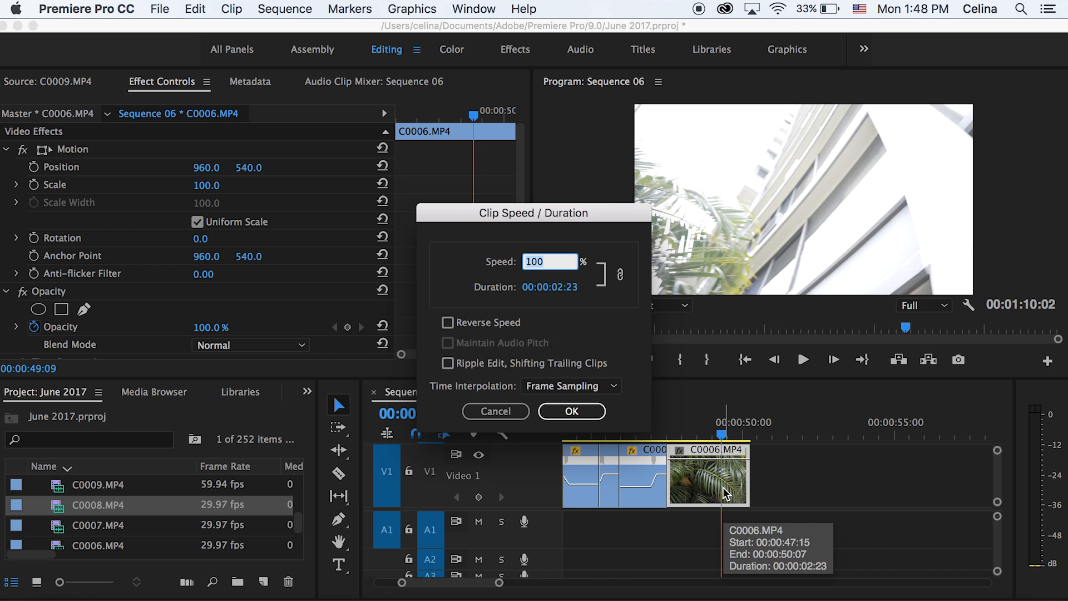
pyautogui.write('400')
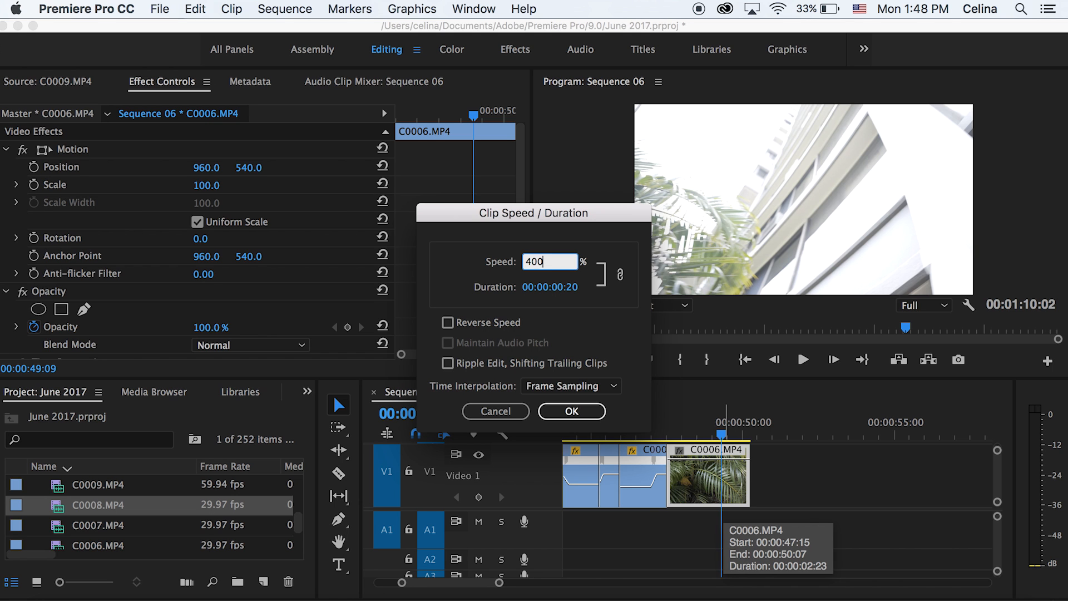
pyautogui.click(571, 411)
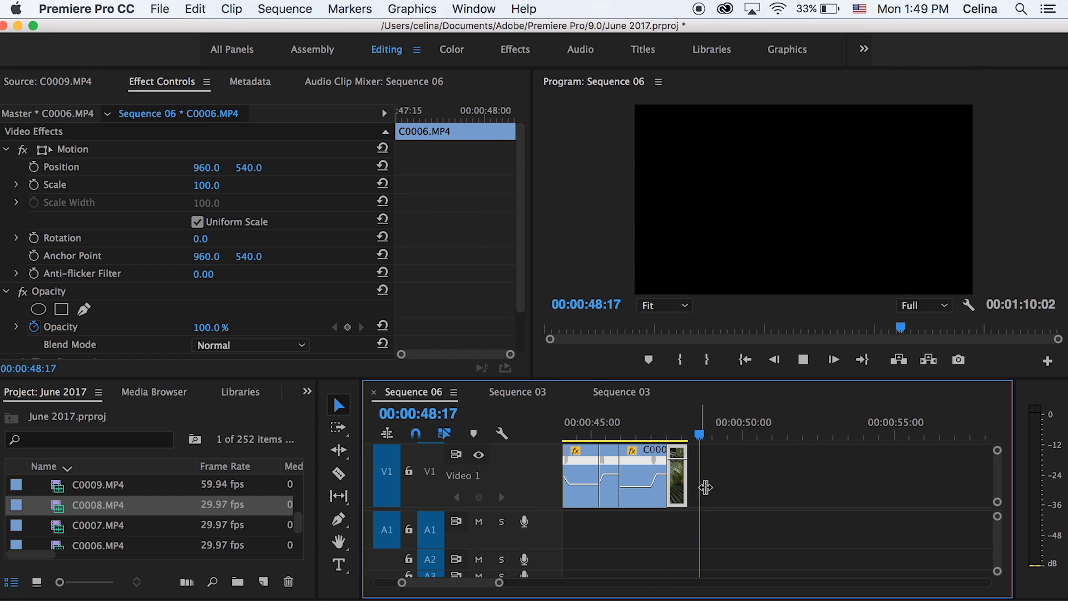
pyautogui.moveTo(698, 433); pyautogui.dragTo(664, 433)
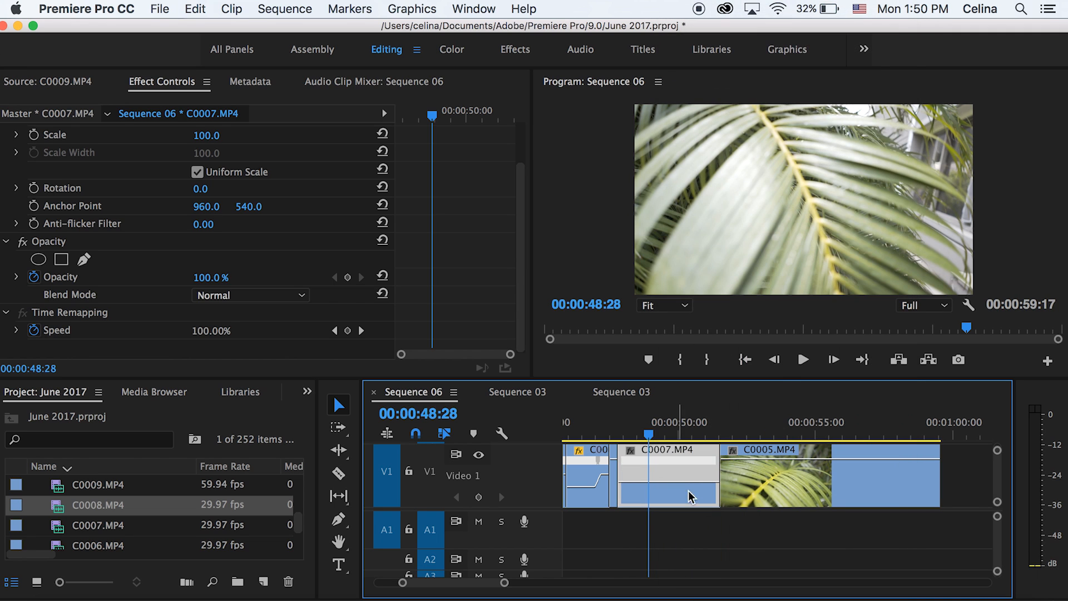
pyautogui.moveTo(341, 294)
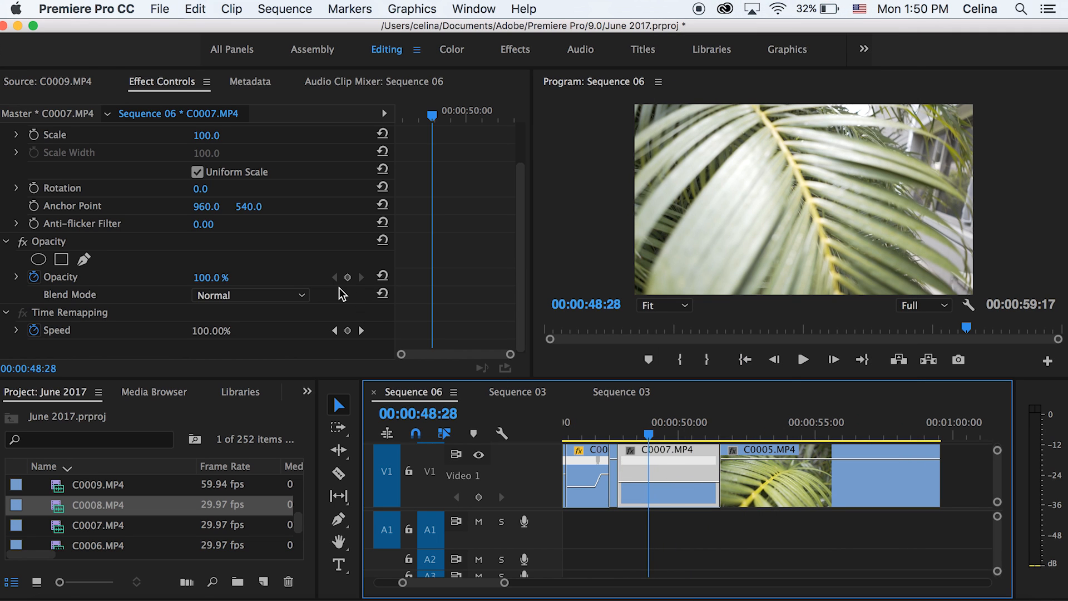
pyautogui.moveTo(349, 331)
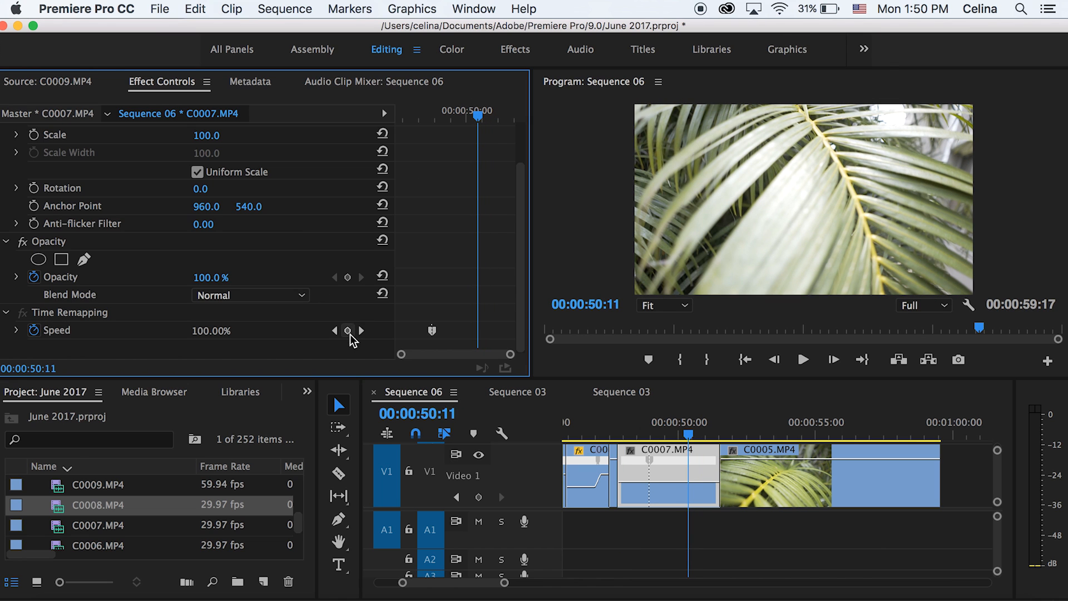
# Add a speed keyframe to C0007 at the playhead in Effect Controls
pyautogui.click(347, 331)
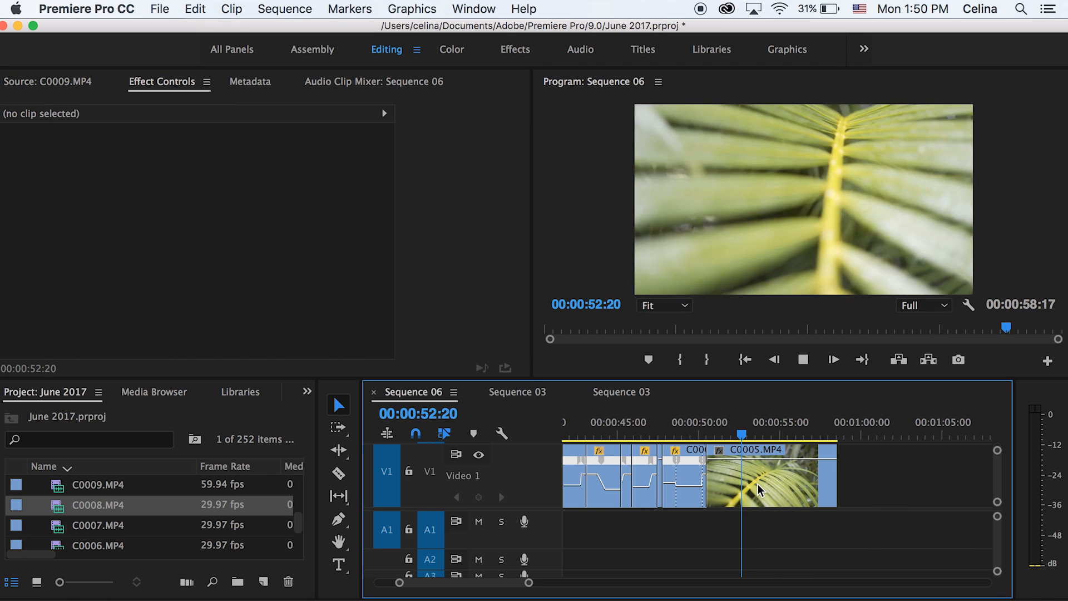
# Enable time-remapping speed on C0005 and add a keyframe for its 300% section
pyautogui.rightClick(770, 477)
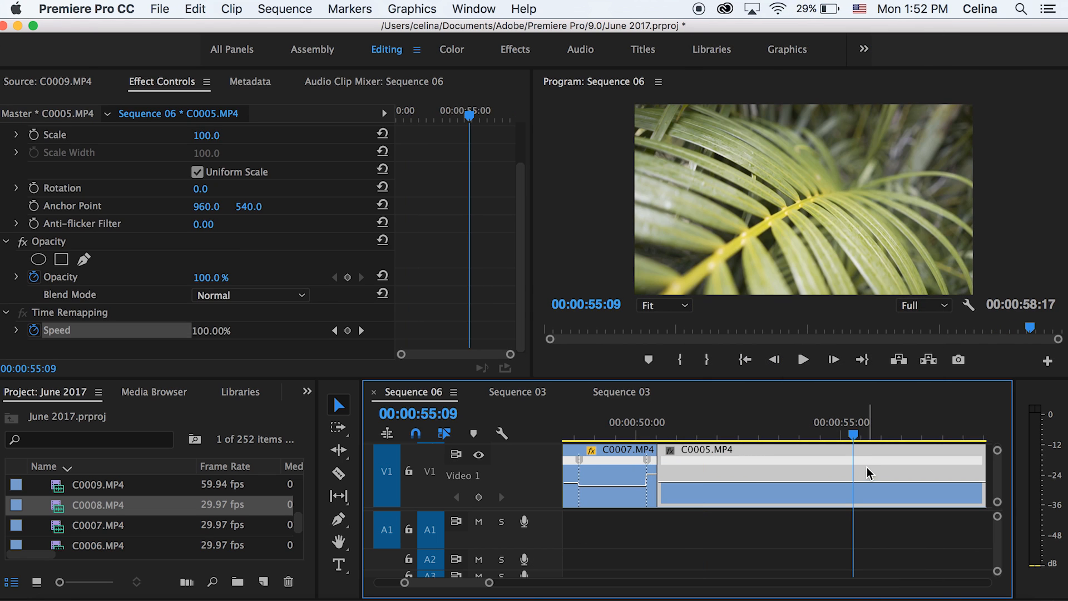
pyautogui.moveTo(322, 322)
pyautogui.write('300')
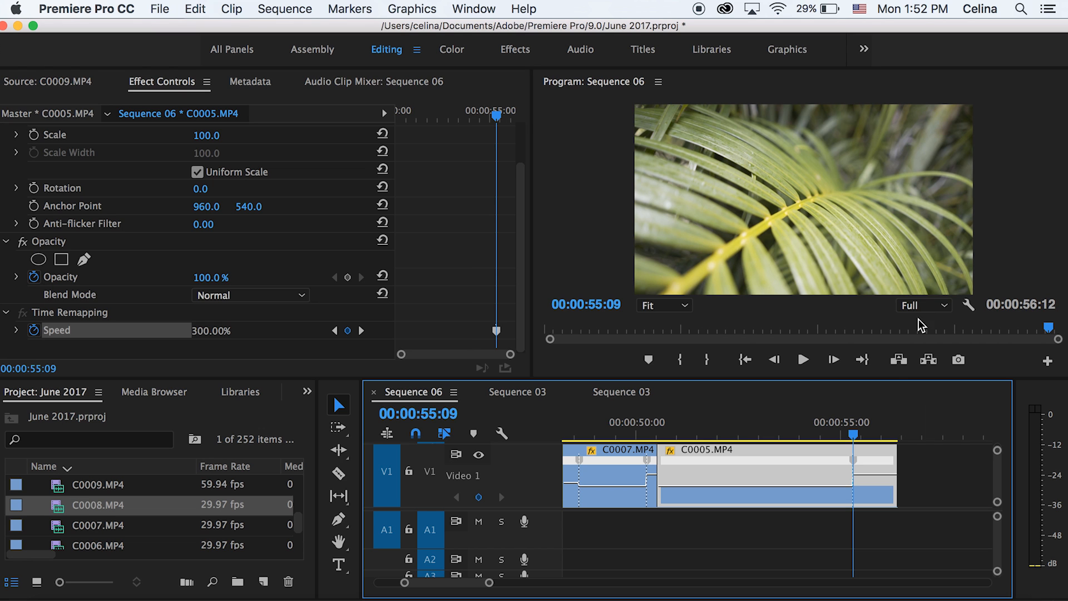
pyautogui.click(803, 359)
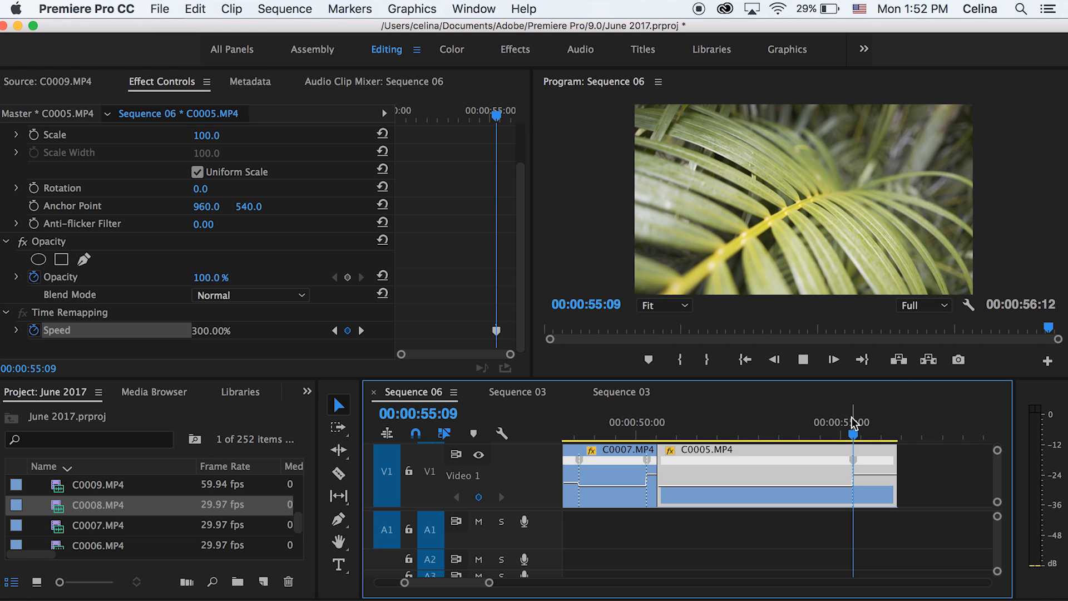